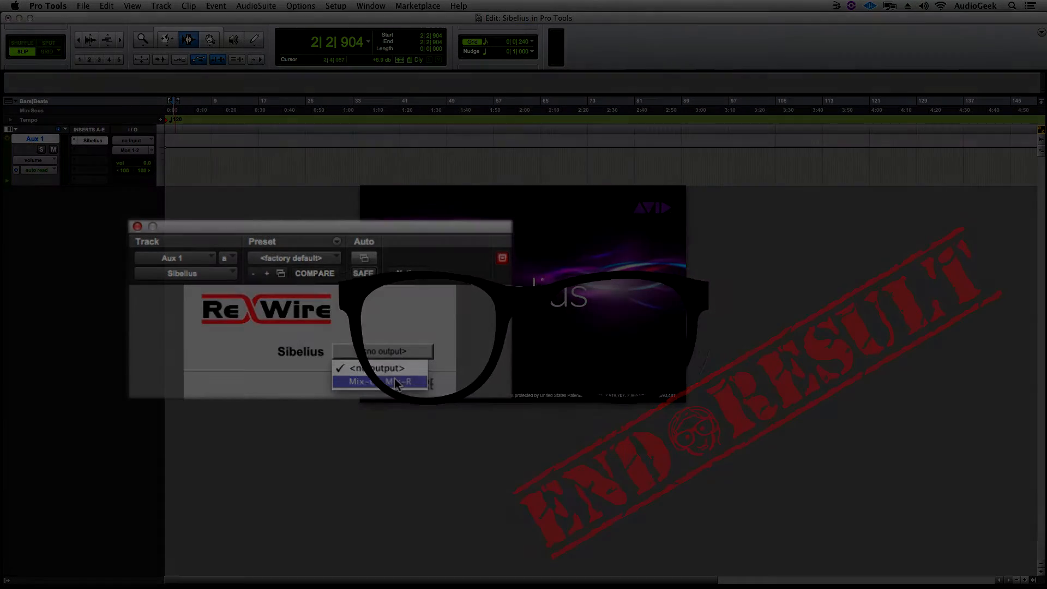
# Step: Create a new stereo Aux Input track, Aux 1, via the Track menu
pyautogui.click(380, 382)
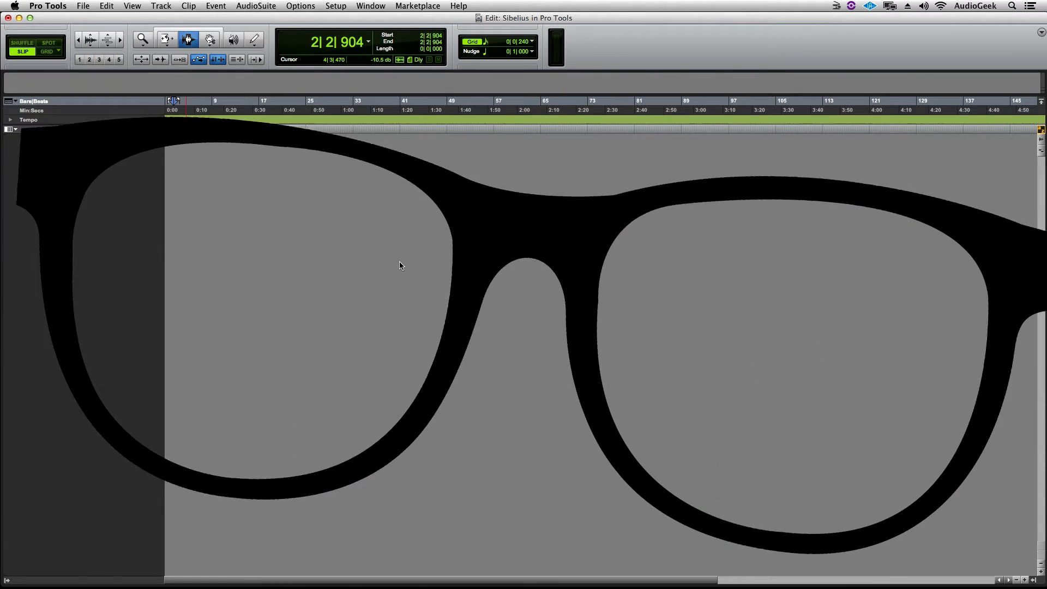
pyautogui.click(11, 128)
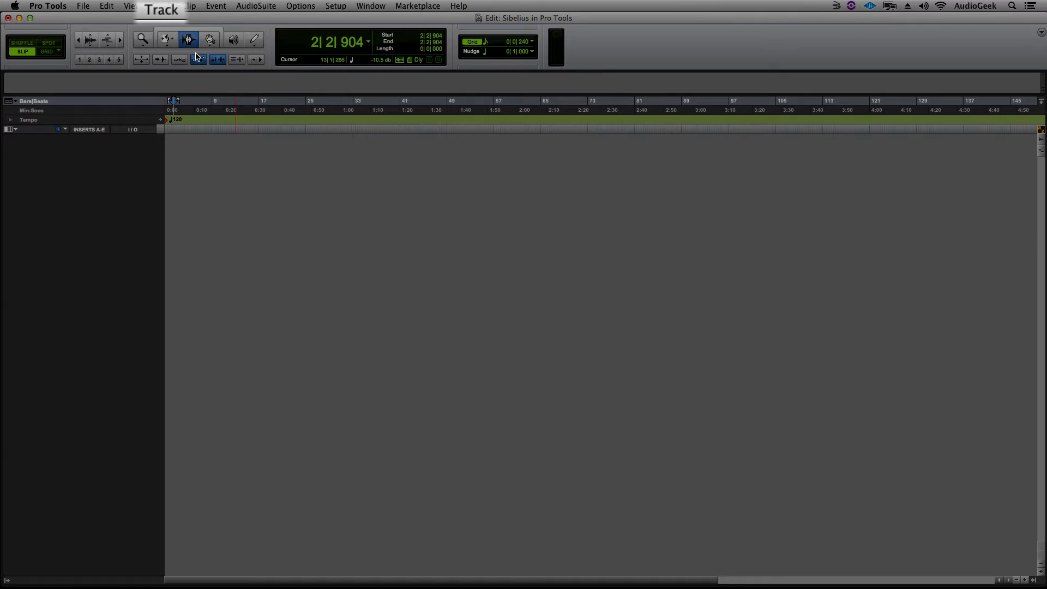
pyautogui.click(160, 6)
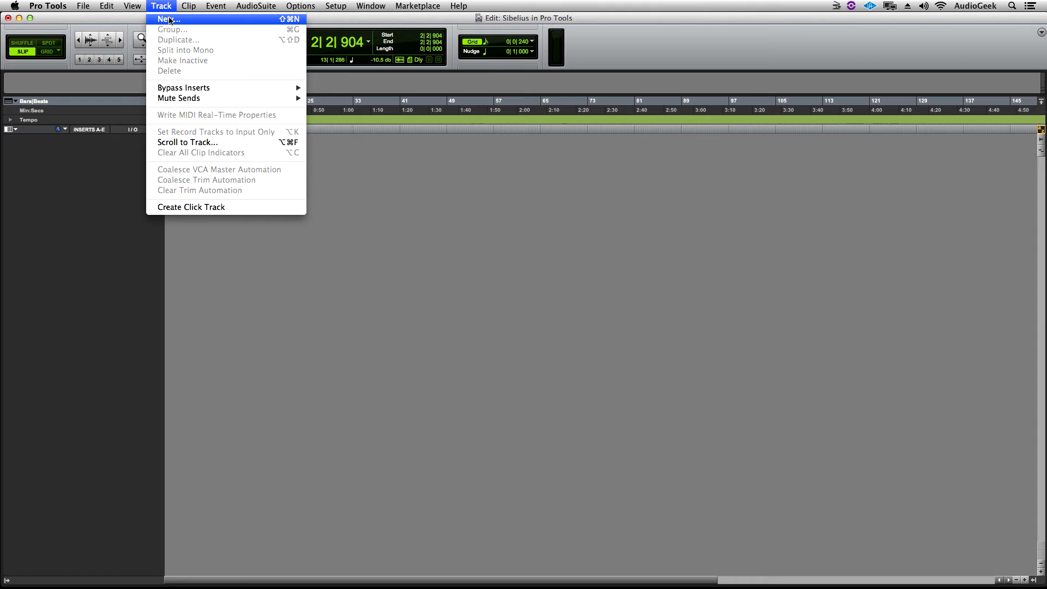
pyautogui.click(170, 19)
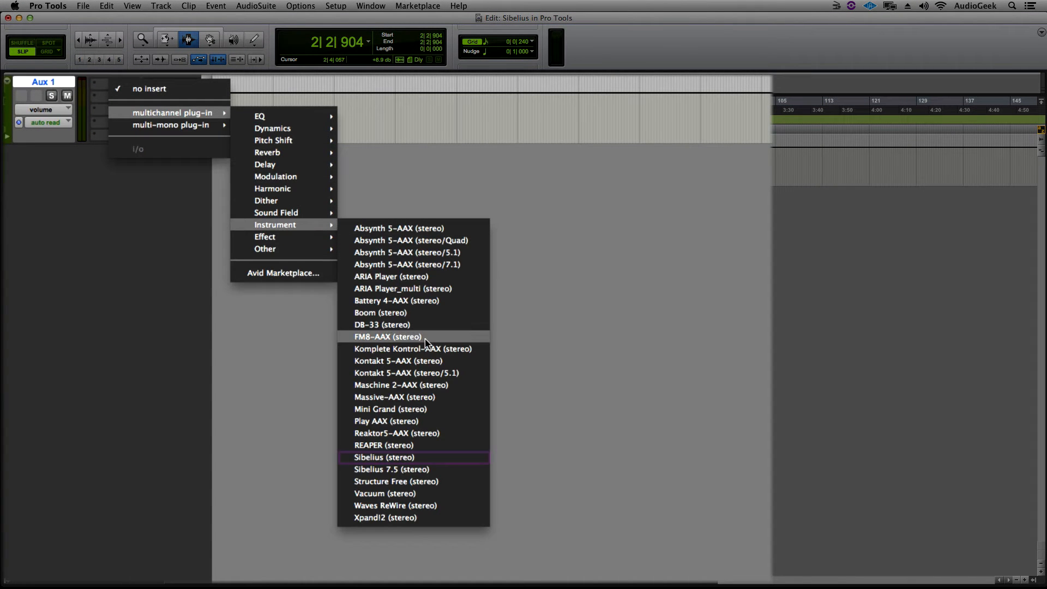
pyautogui.moveTo(414, 457)
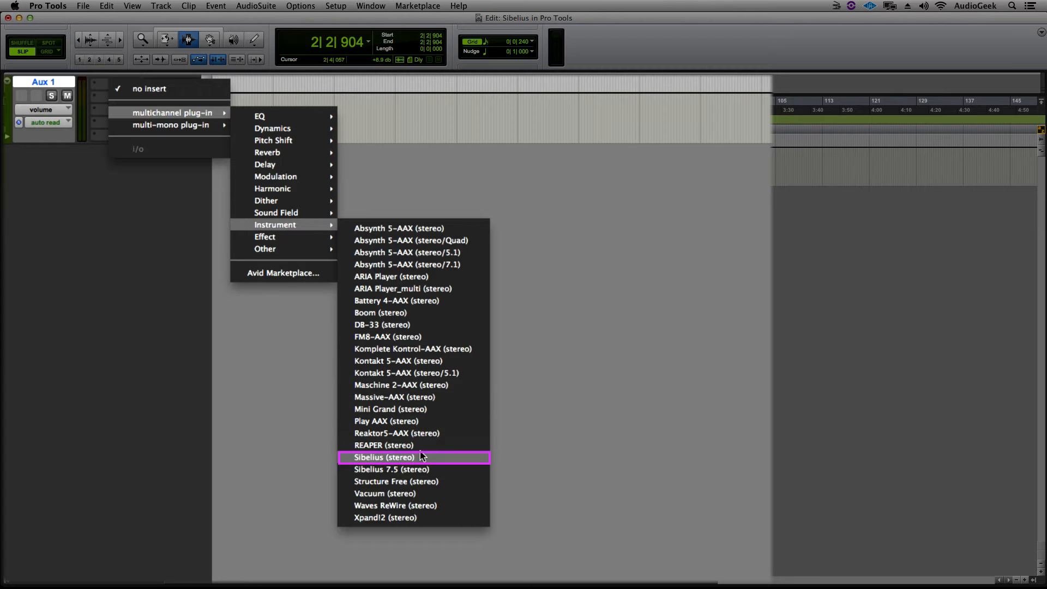
# Step: Insert the Sibelius (stereo) ReWire instrument on Aux 1 routed to Mix-L - Mix-R
pyautogui.click(382, 457)
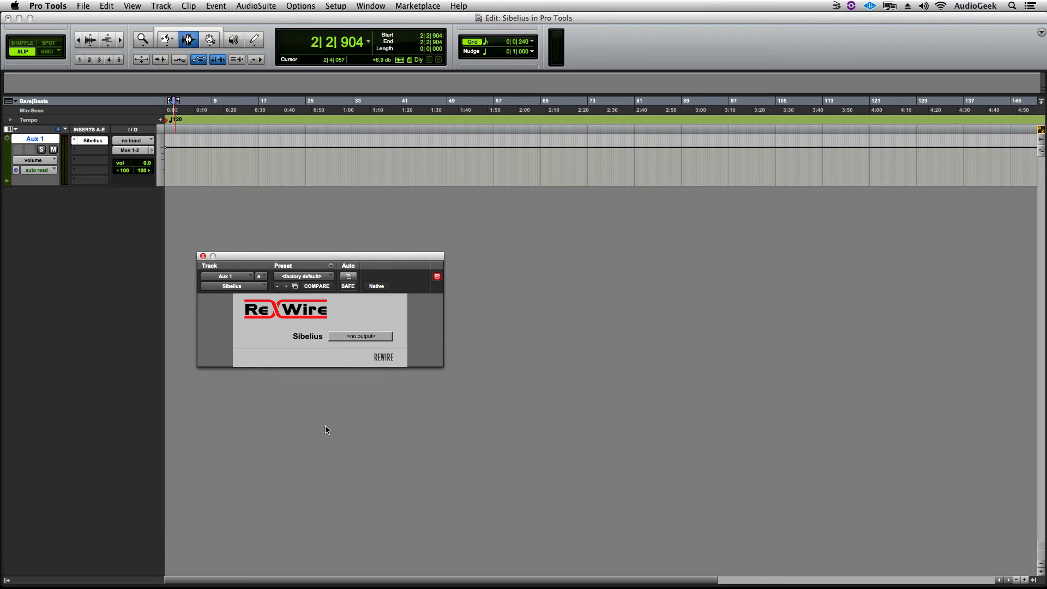
pyautogui.click(359, 336)
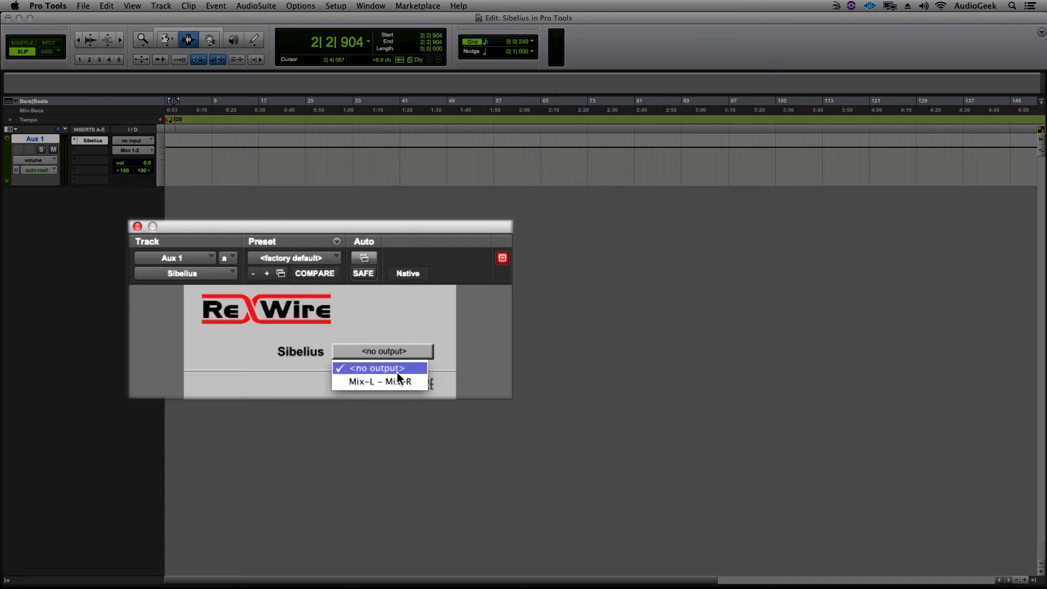
pyautogui.click(379, 382)
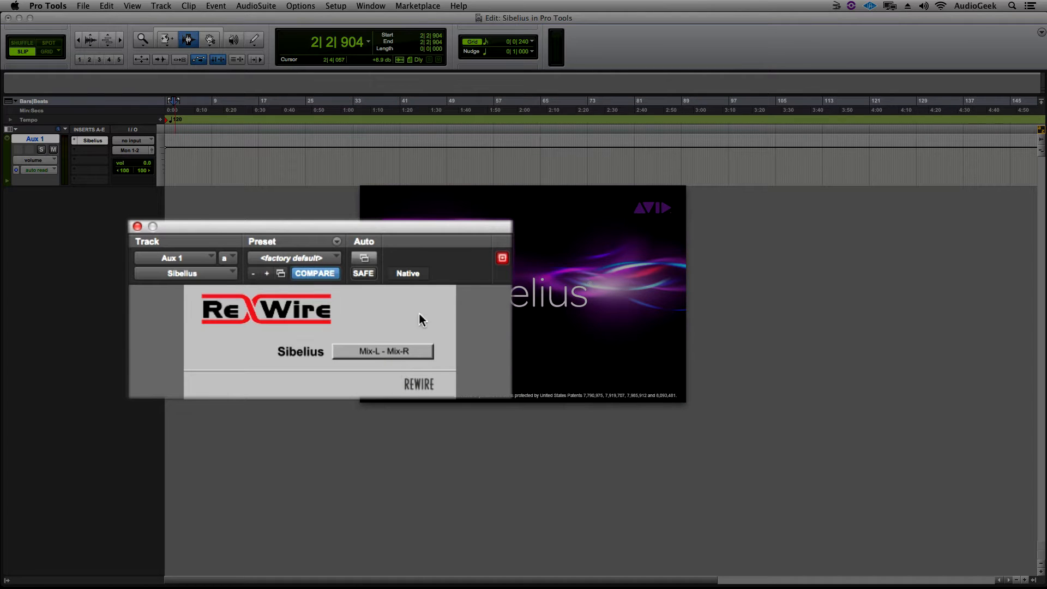
pyautogui.moveTo(463, 335)
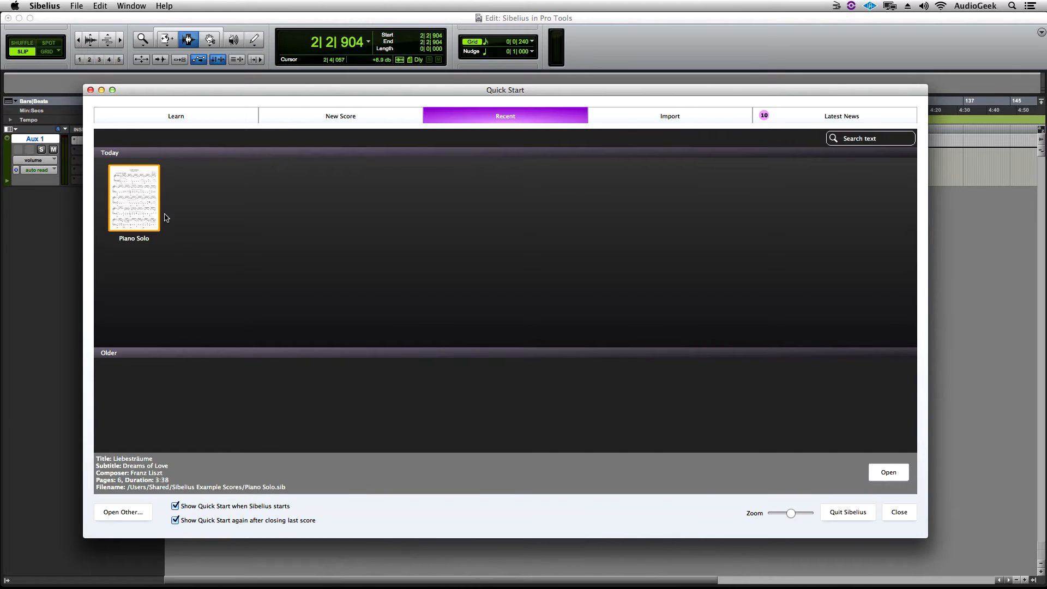
pyautogui.moveTo(142, 205)
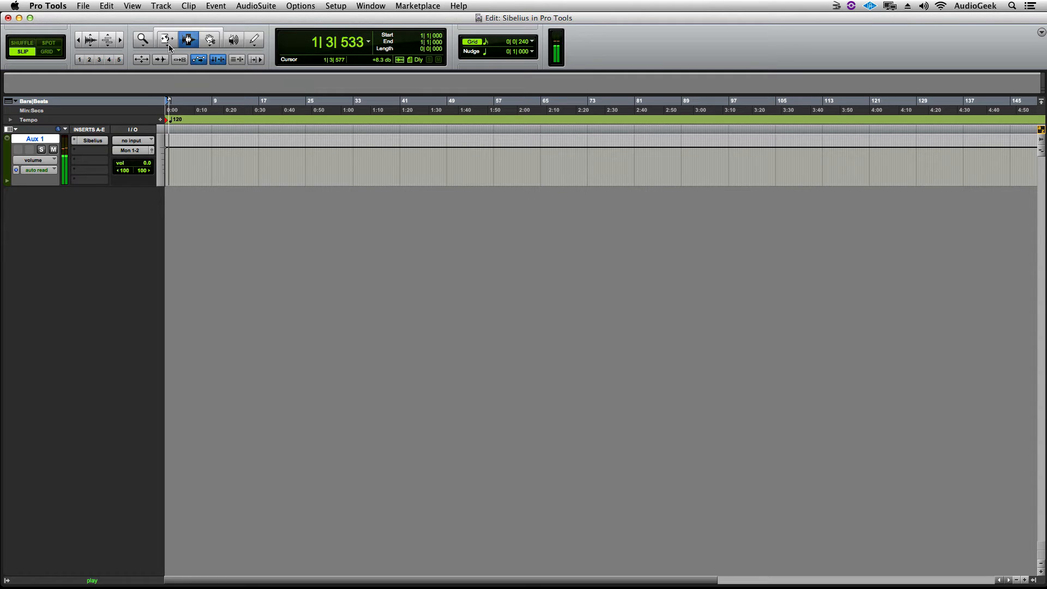
pyautogui.moveTo(444, 560)
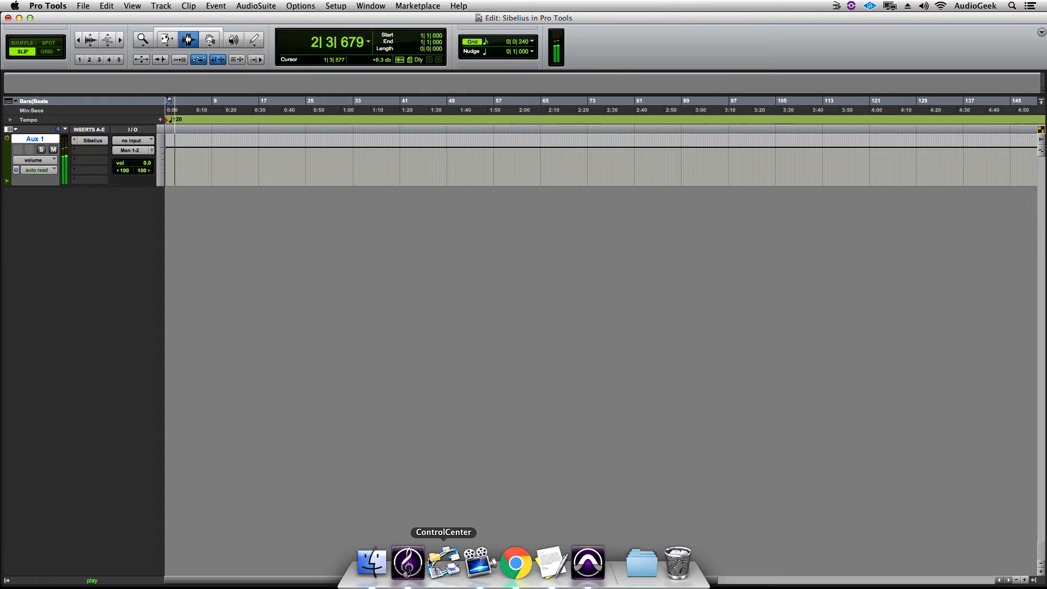
# Step: Start playback and bring Sibelius to the front from the Dock
pyautogui.click(407, 561)
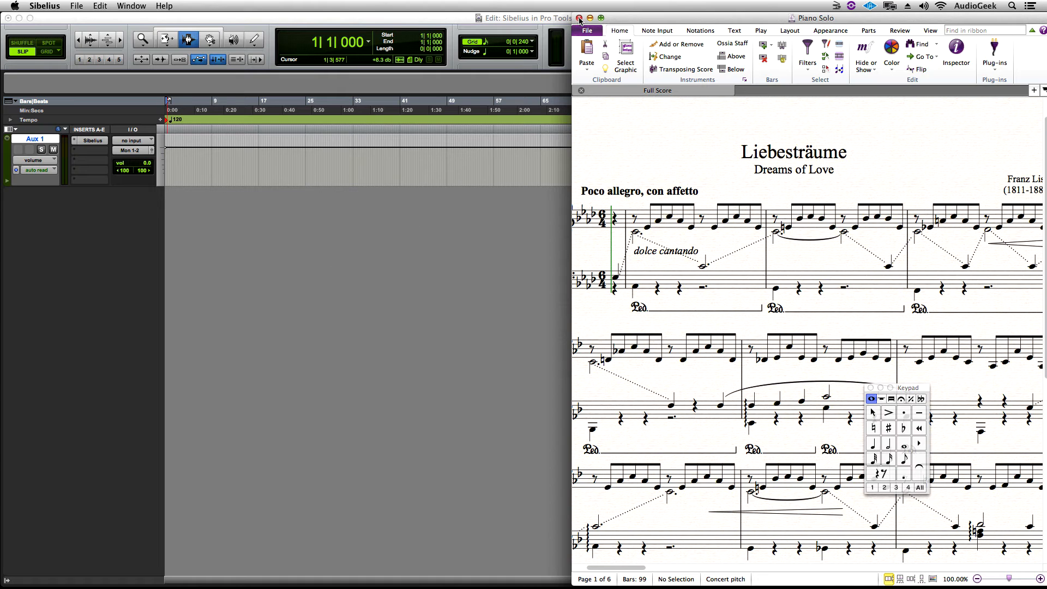
# Step: Close the Piano Solo score without saving and quit Sibelius from Quick Start
pyautogui.click(577, 18)
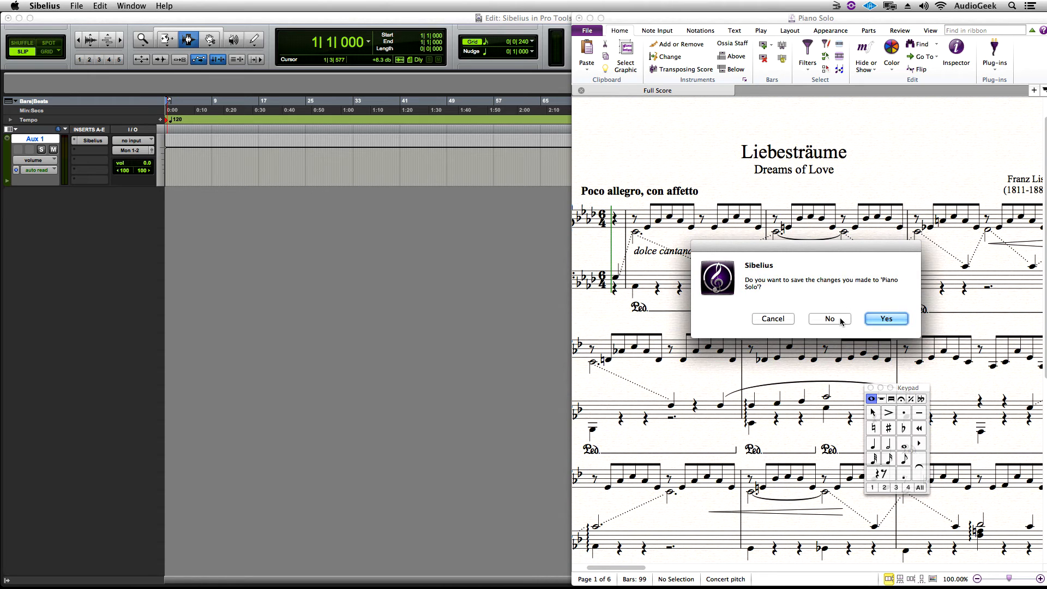
pyautogui.click(828, 318)
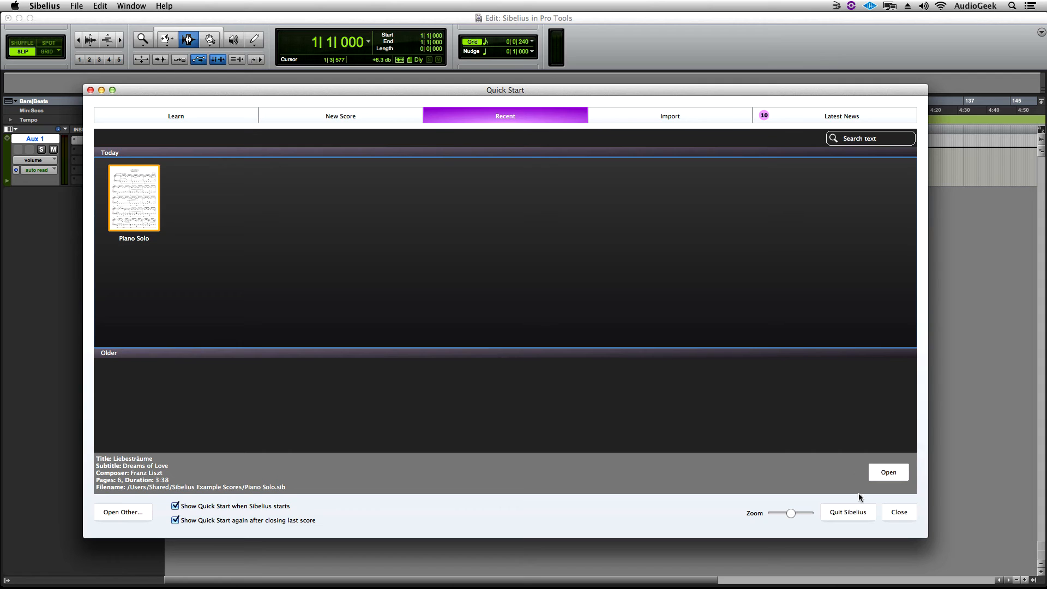
pyautogui.click(898, 511)
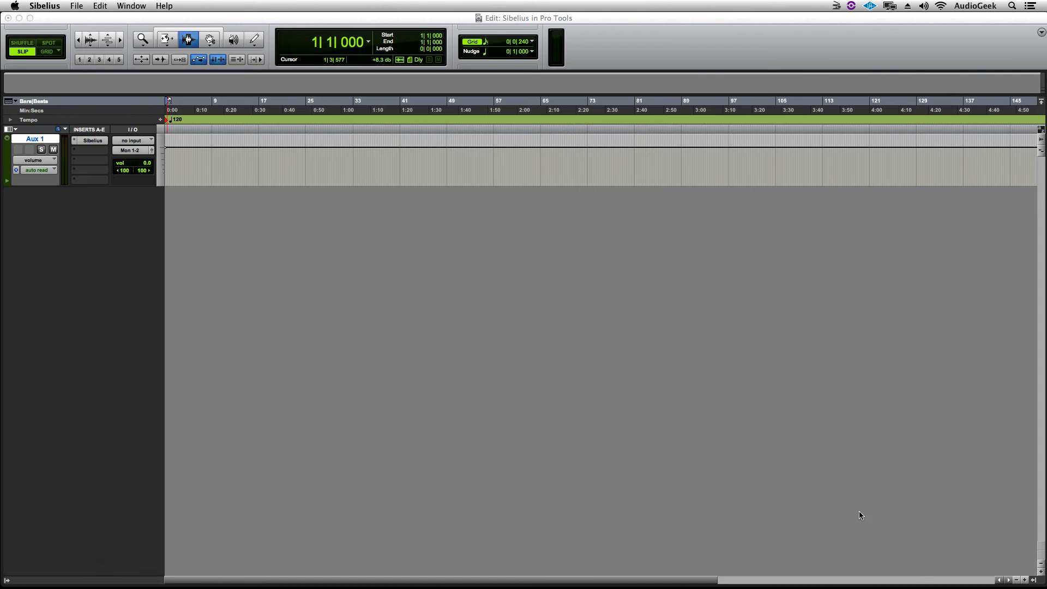
# Step: Quit Pro Tools HD without saving the session, leaving the desktop
pyautogui.click(46, 6)
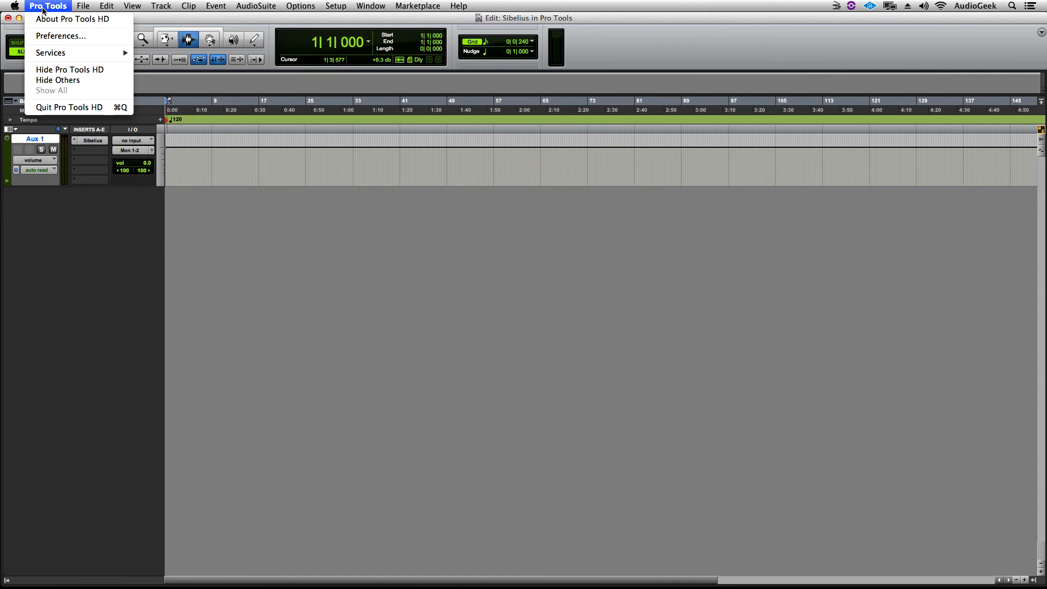
pyautogui.click(72, 108)
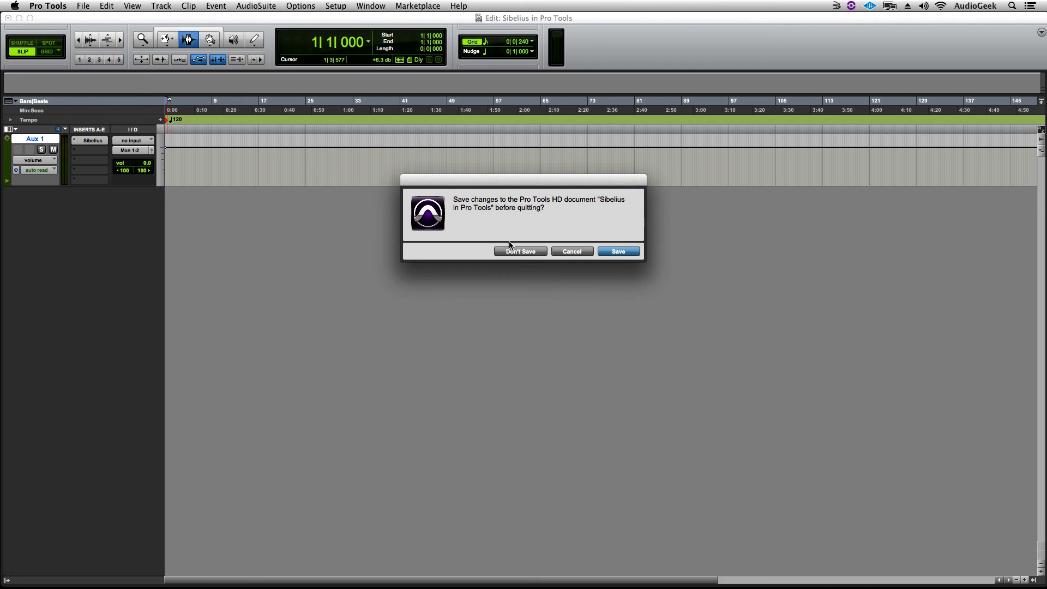
pyautogui.click(519, 251)
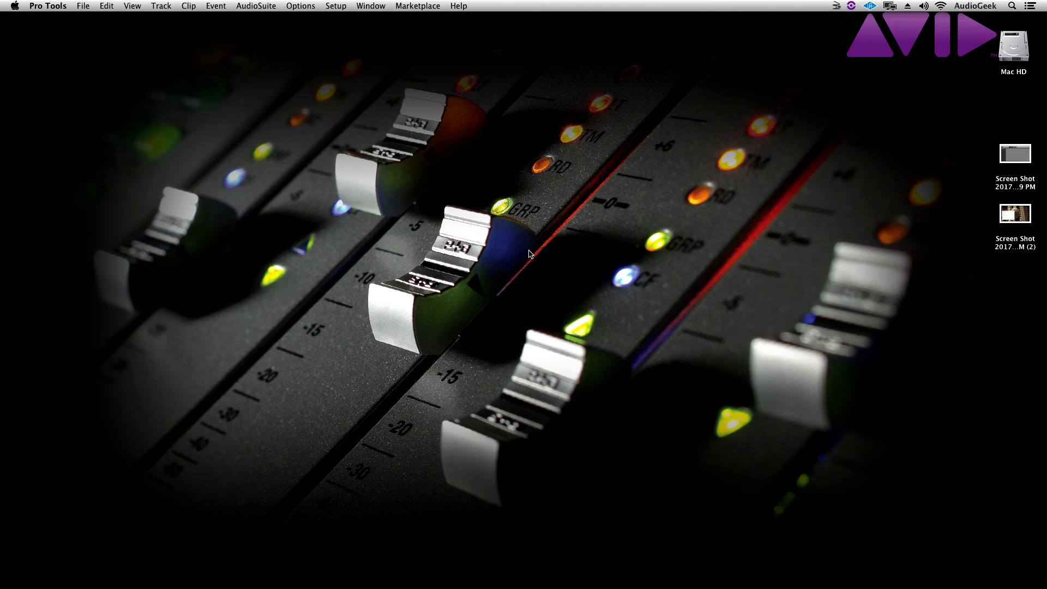